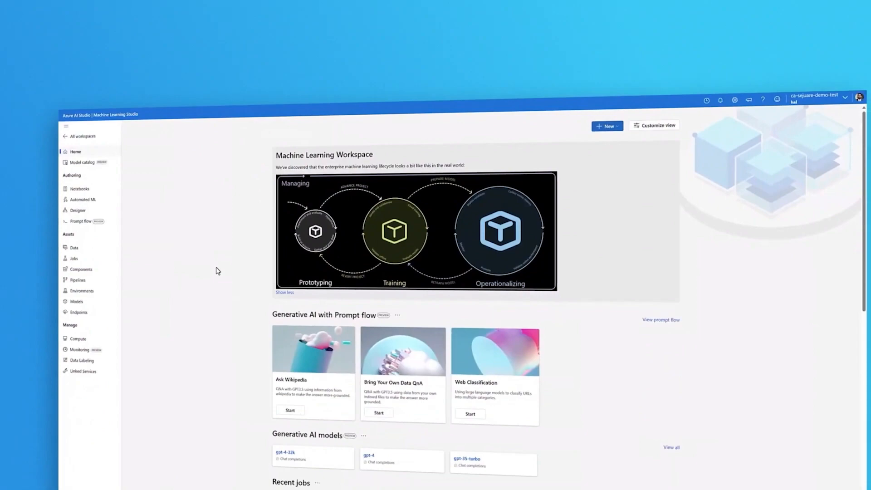
{"action": "scroll", "scroll_direction": "down", "scroll_amount": 3}
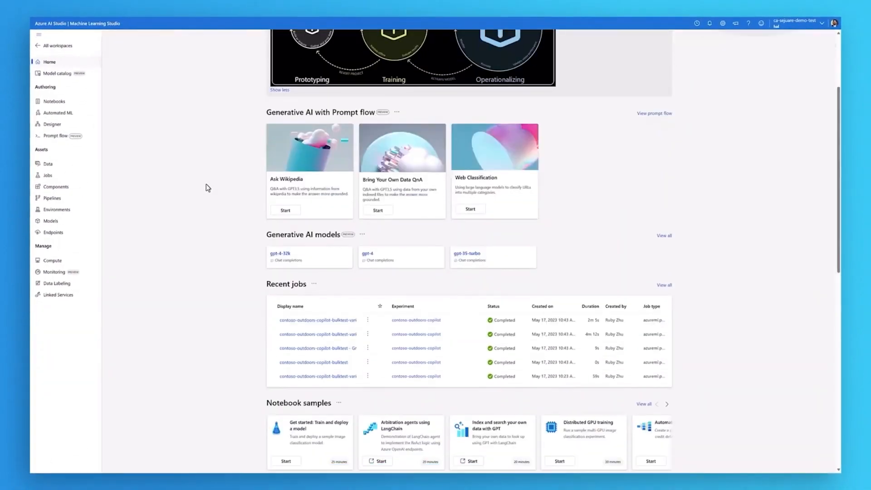